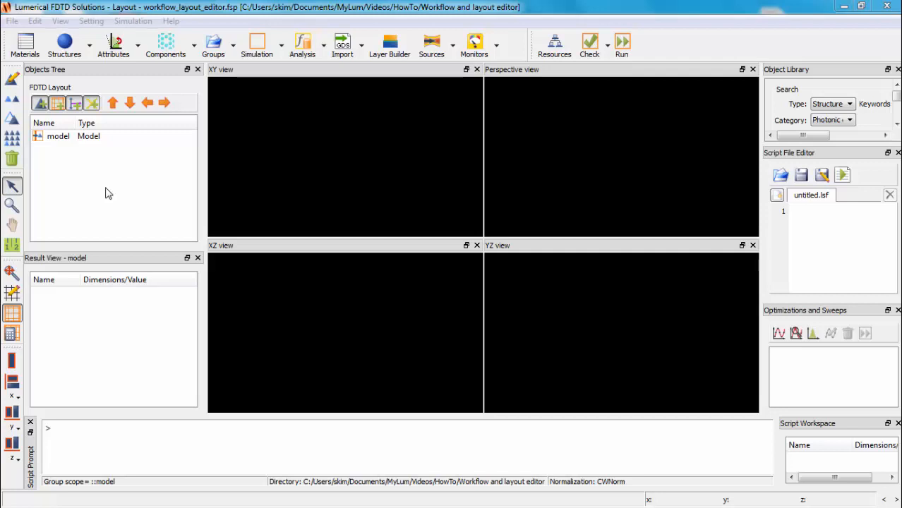
Add a sphere from the Structures list and select the model root in the Objects Tree.
left_click(64, 44)
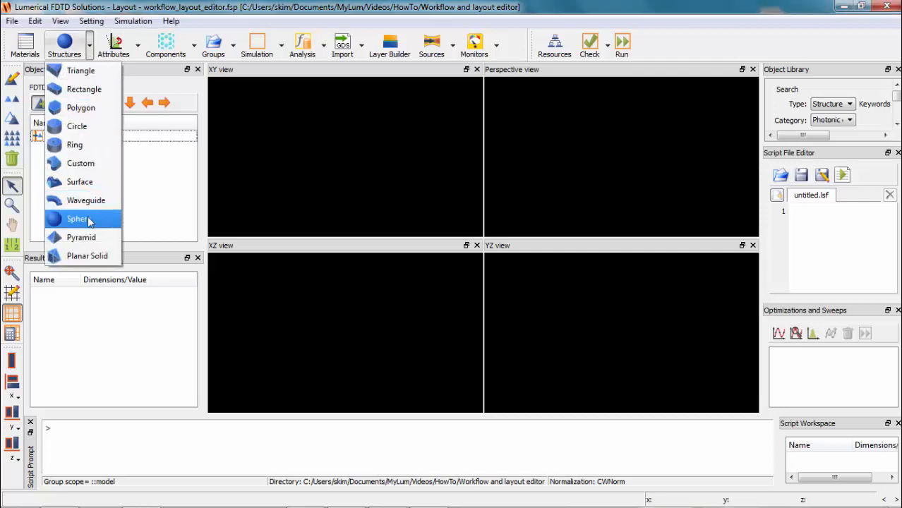
left_click(78, 217)
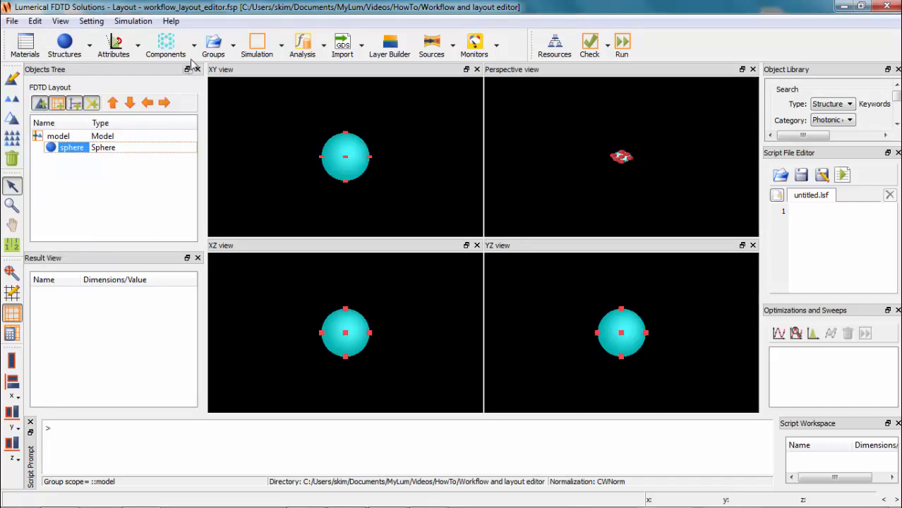
left_click(166, 44)
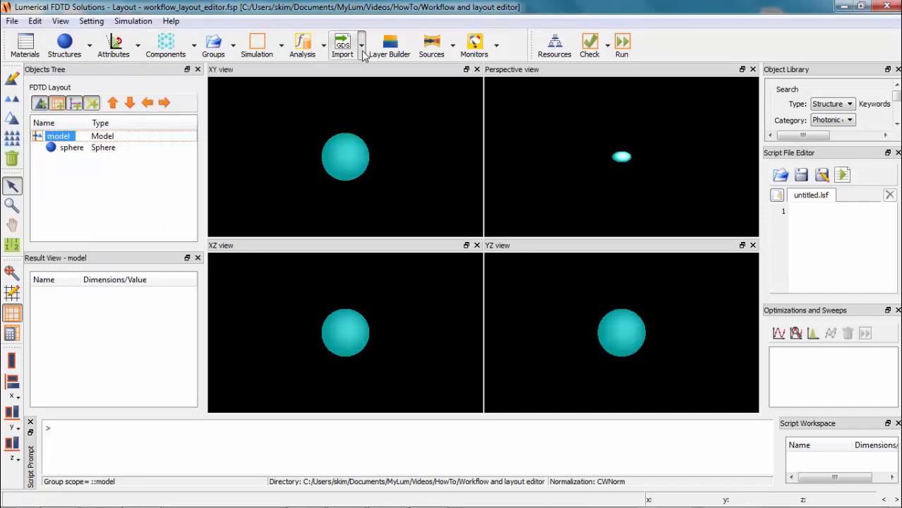
left_click(361, 43)
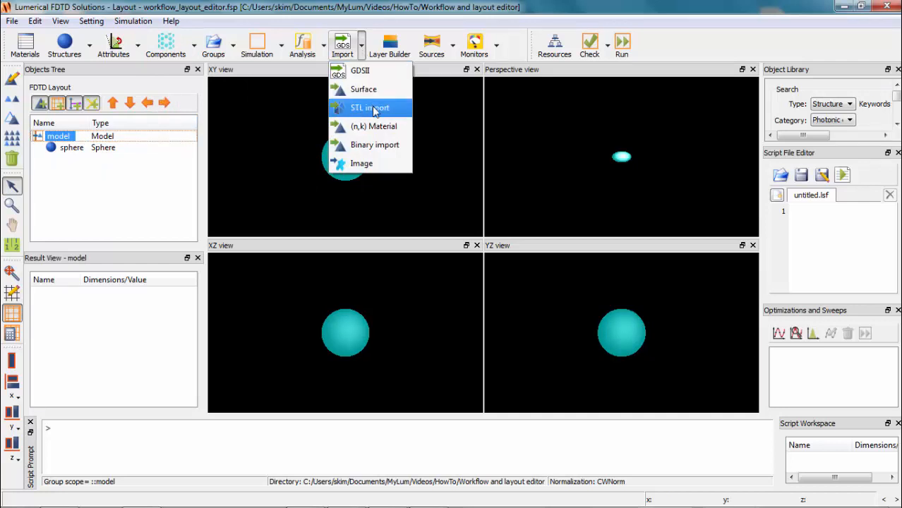
mouse_move(379, 110)
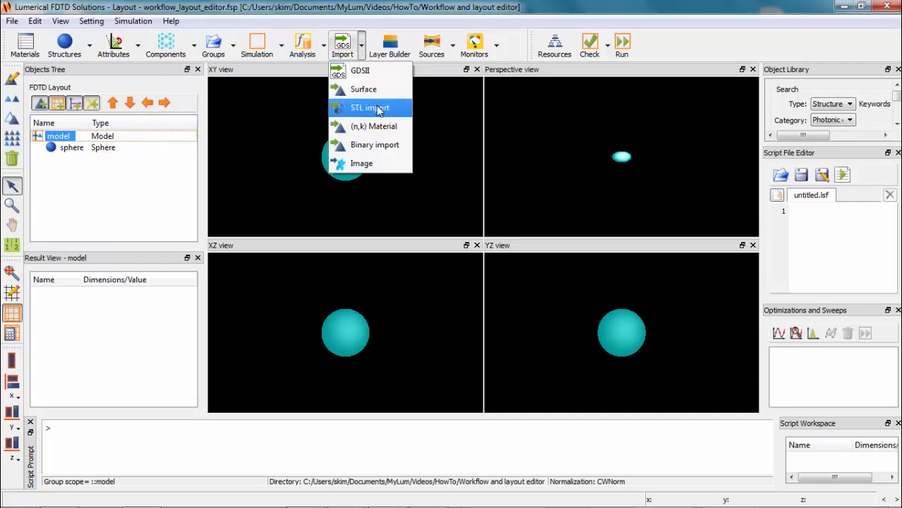
Edit the sphere and set its material to Si (Silicon) - Palik.
right_click(70, 148)
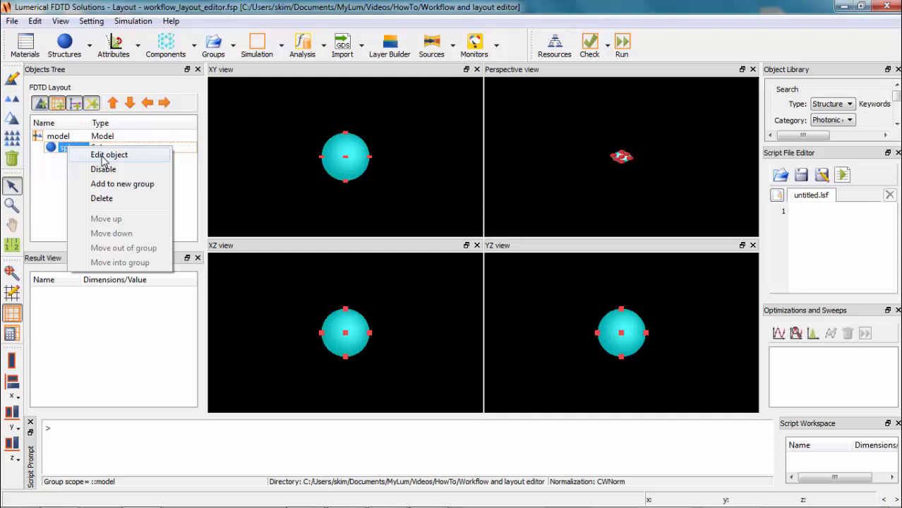
left_click(109, 154)
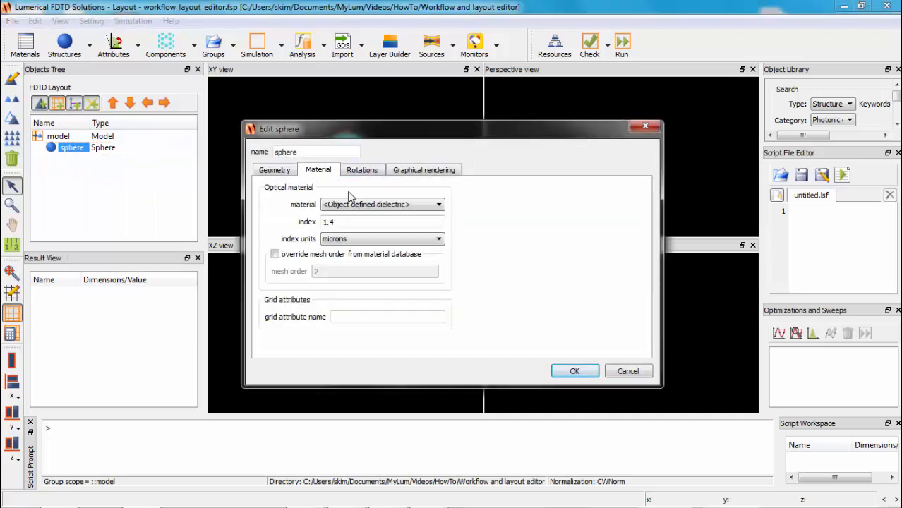
left_click(381, 203)
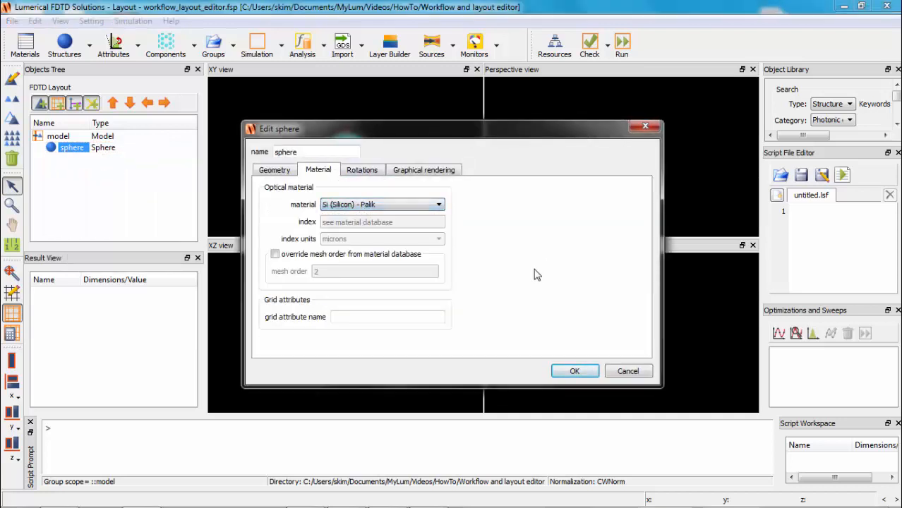
left_click(575, 370)
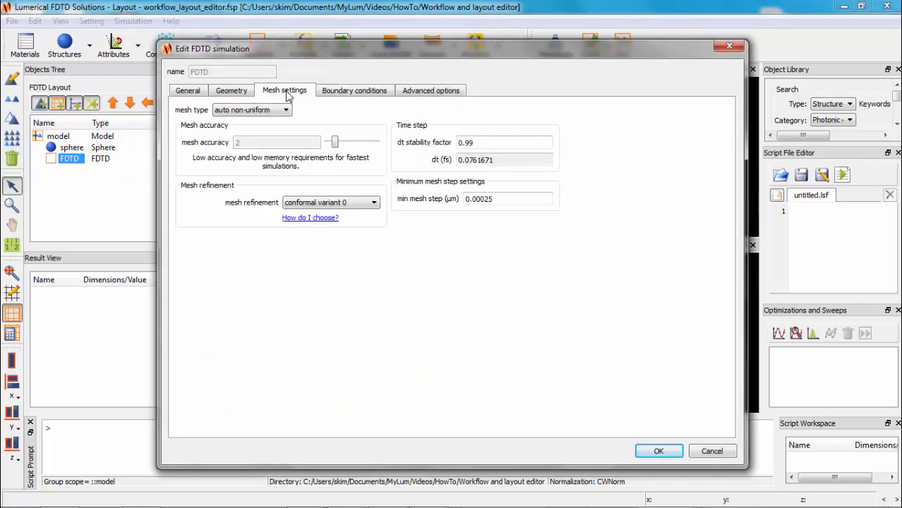
Review the FDTD region's boundary conditions and the plane wave source's 0.4–0.7 µm wavelength range.
left_click(354, 91)
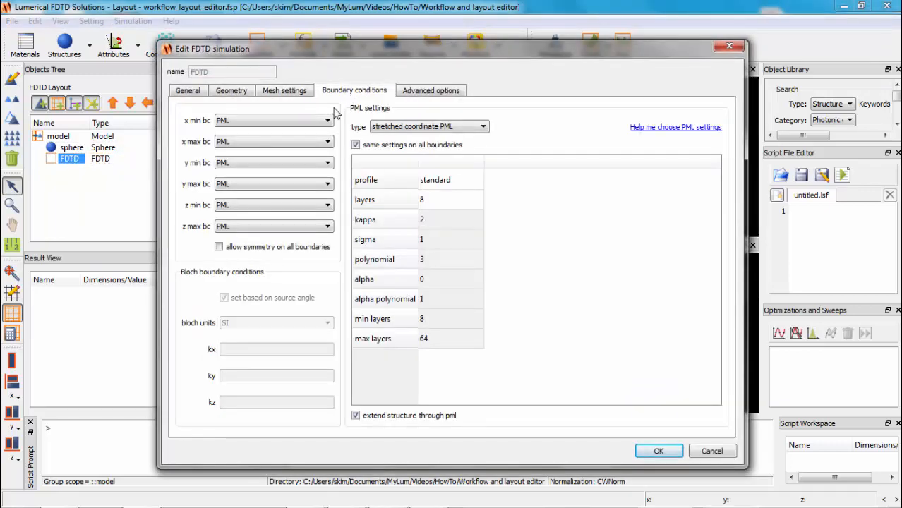
right_click(63, 170)
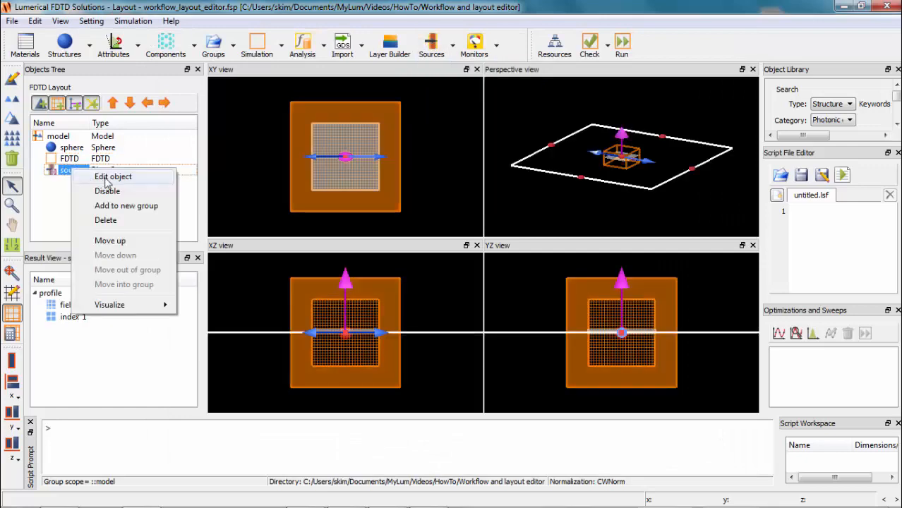
left_click(113, 176)
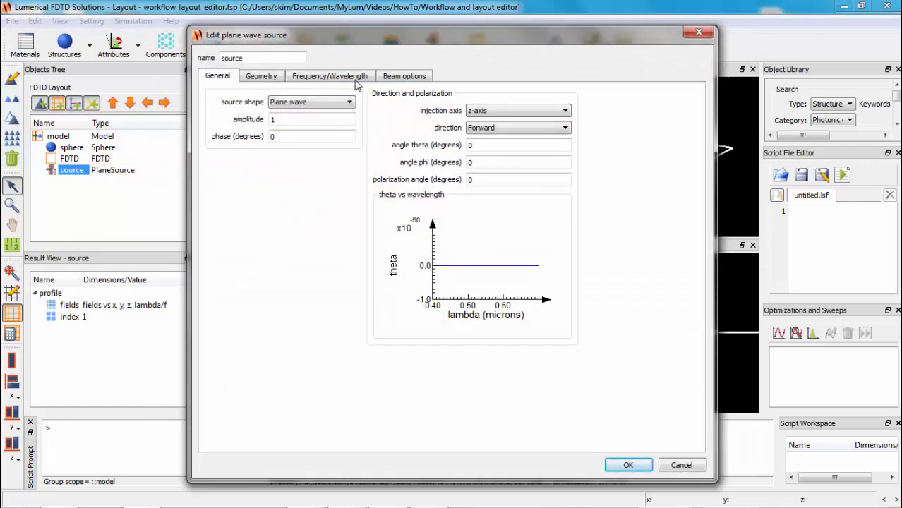
left_click(329, 76)
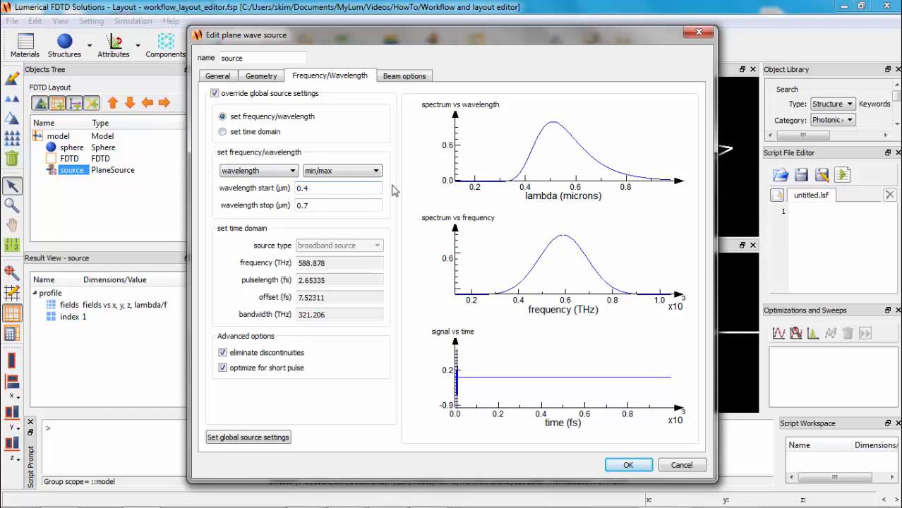
left_click(628, 465)
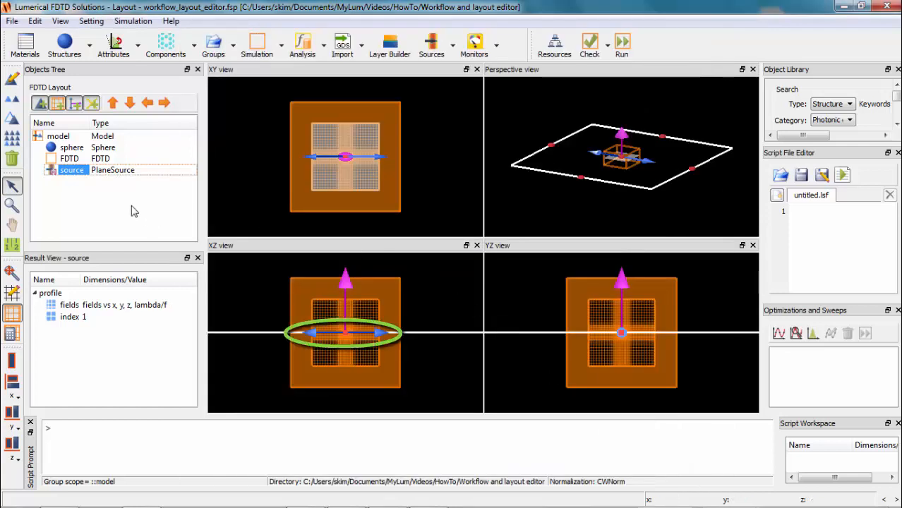
mouse_move(127, 203)
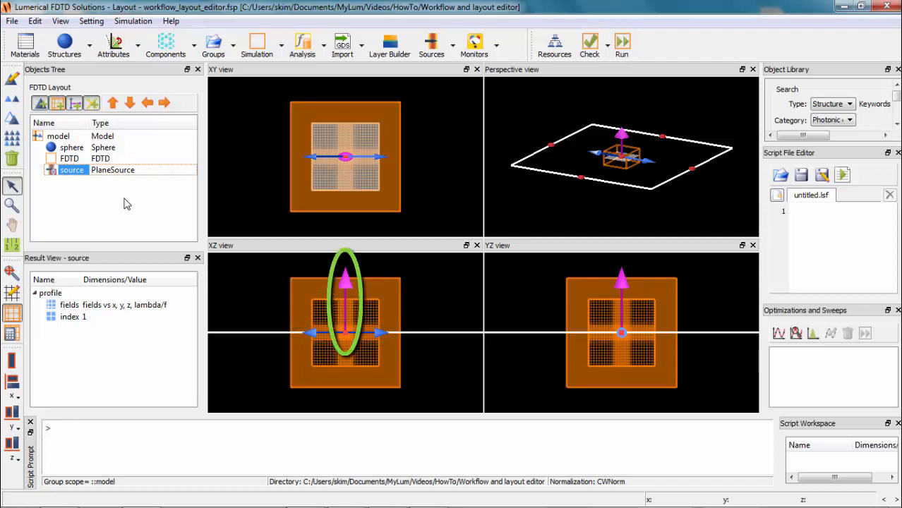
left_click(475, 44)
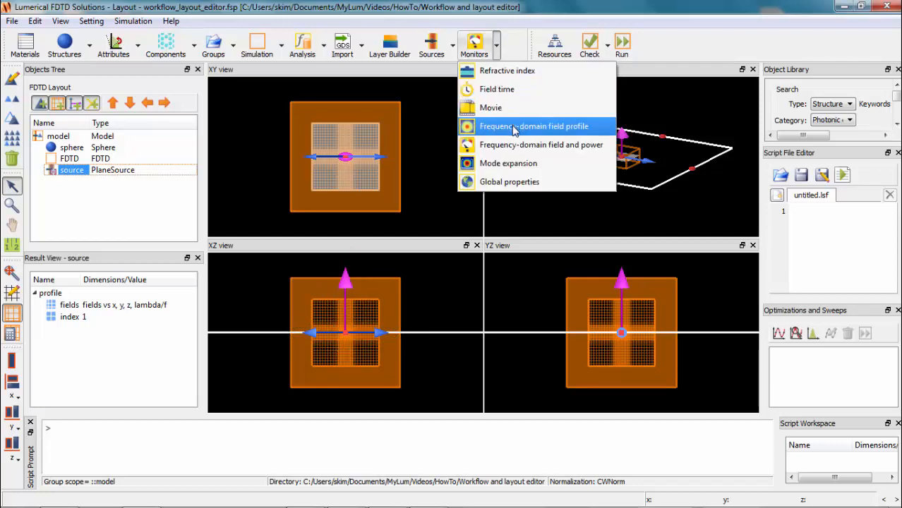
Add a frequency-domain field profile monitor to the model.
left_click(534, 125)
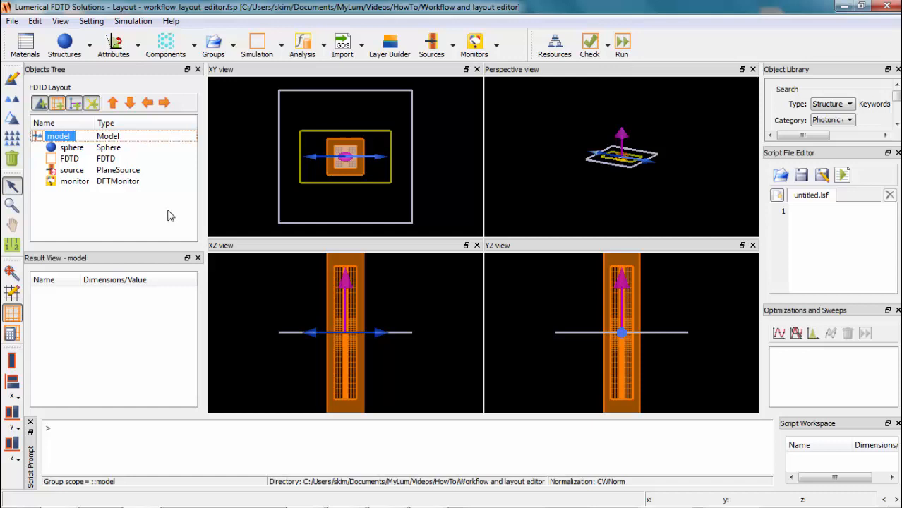
left_click(553, 44)
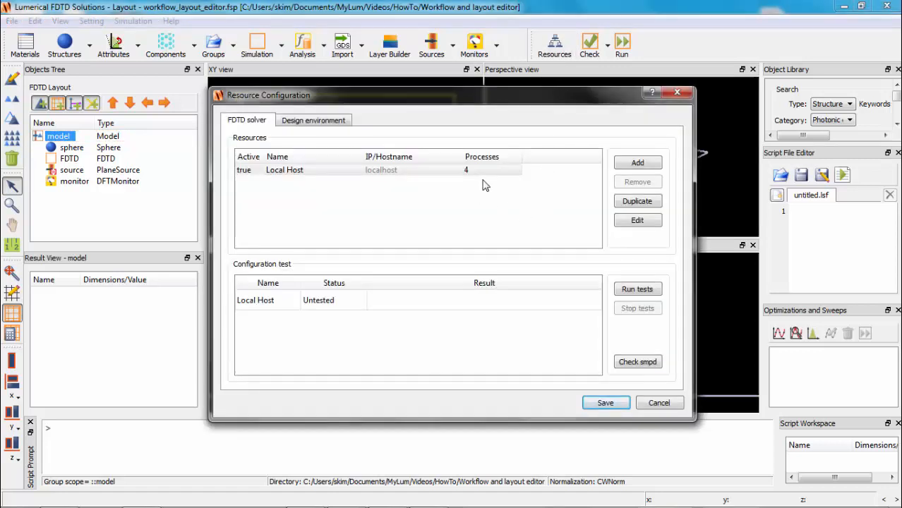
mouse_move(604, 402)
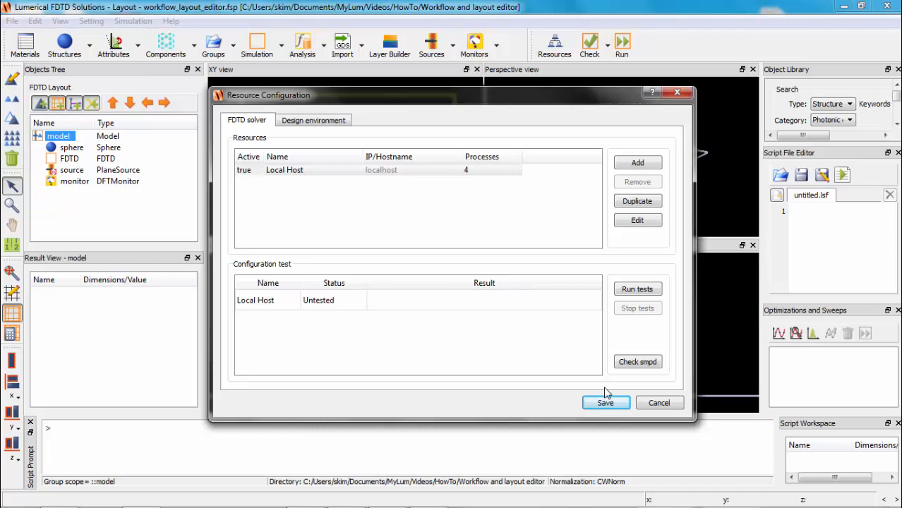
Save the resource configuration, then fit and plot the silicon material data and review the memory report.
left_click(591, 44)
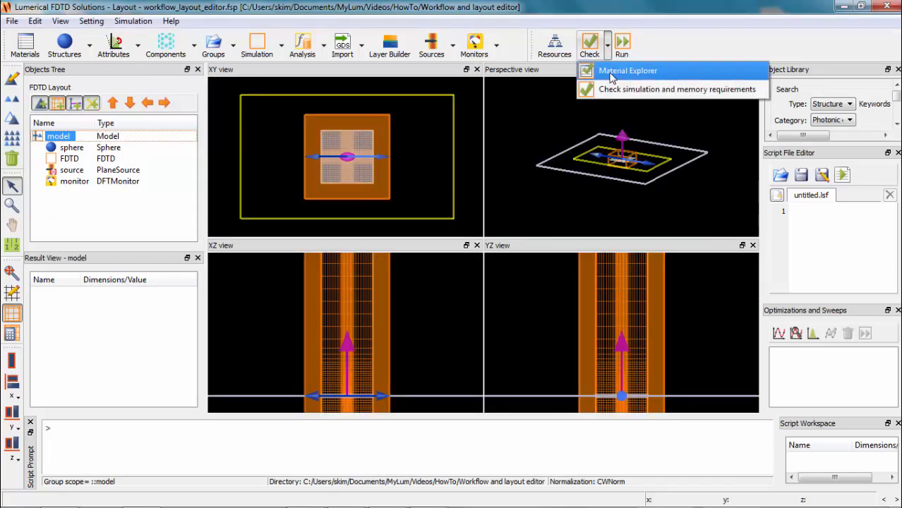
left_click(628, 70)
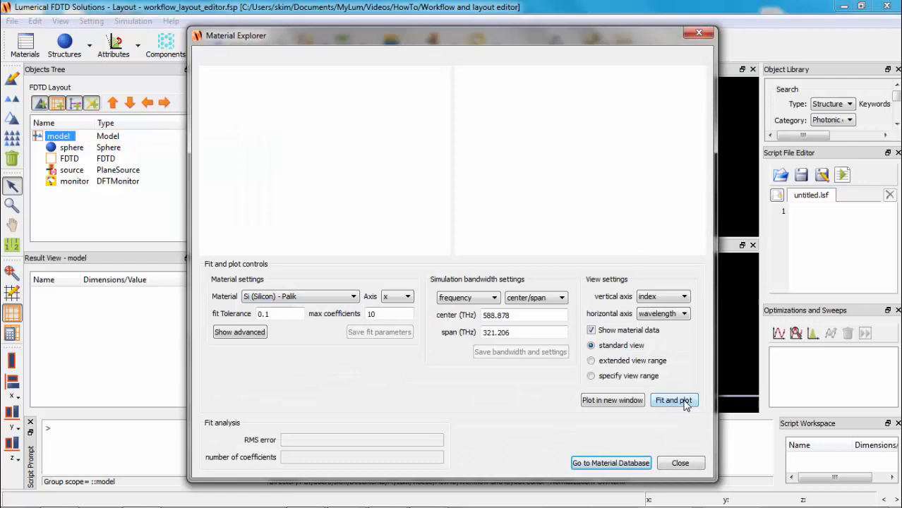
left_click(673, 402)
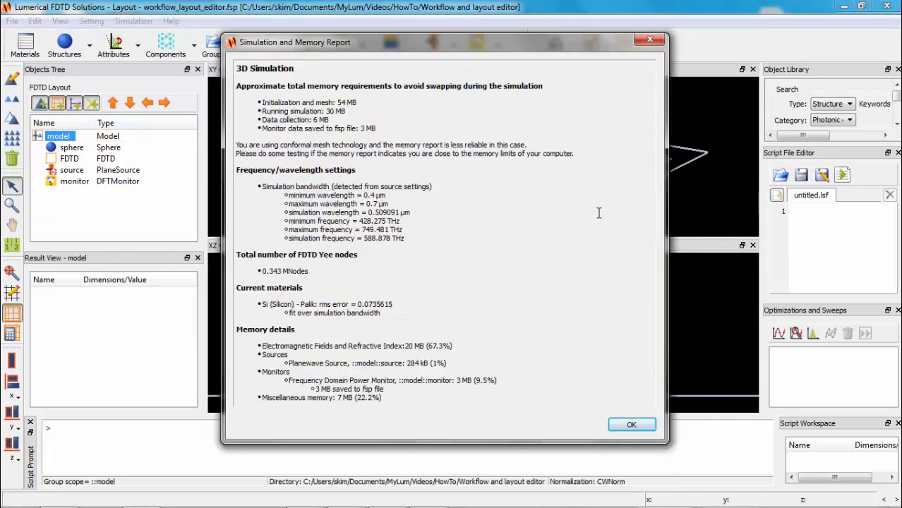
left_click(631, 423)
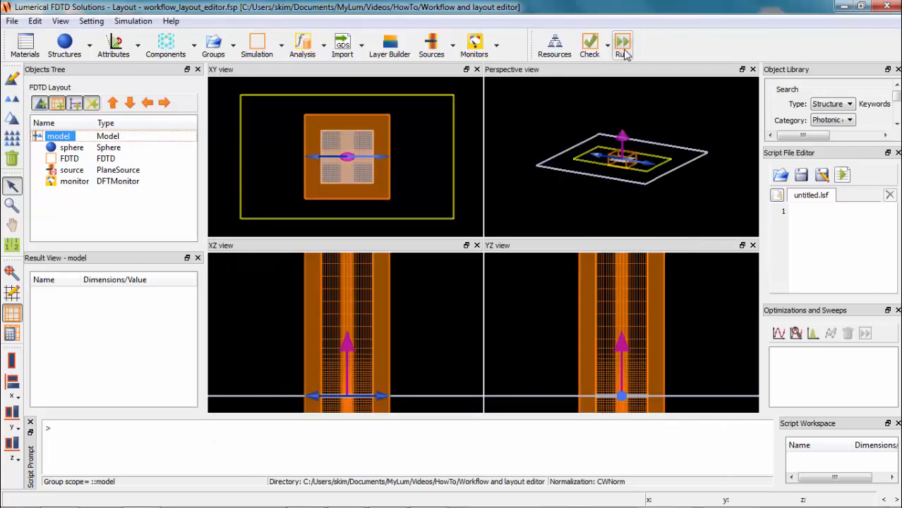
Run the simulation and visualize the monitor's electric field E around the sphere.
left_click(623, 42)
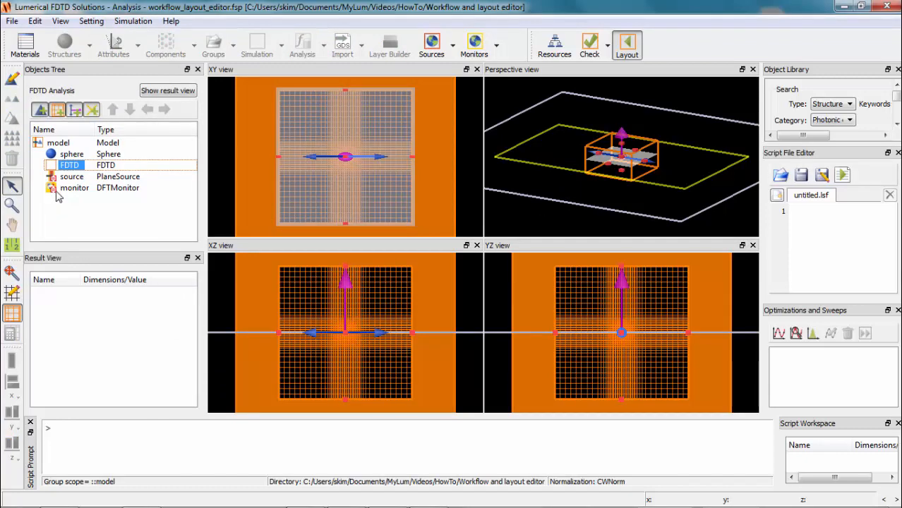
right_click(75, 186)
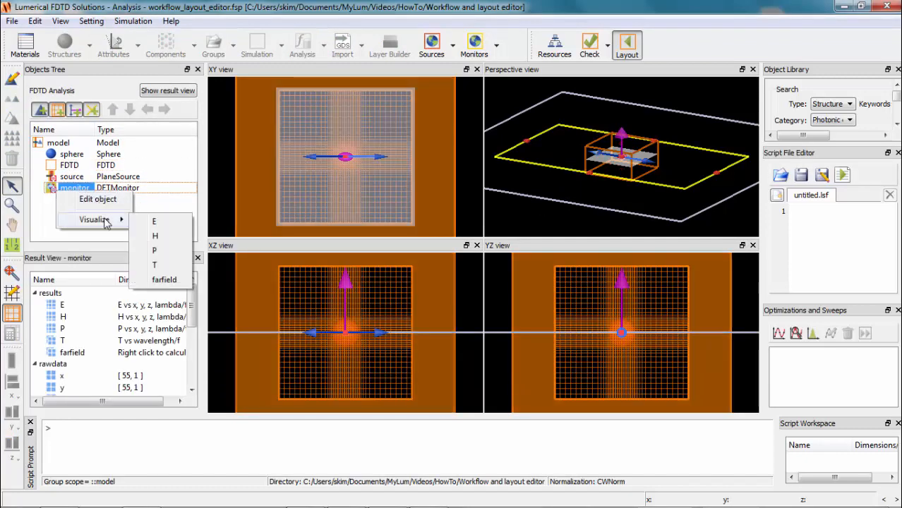
left_click(154, 220)
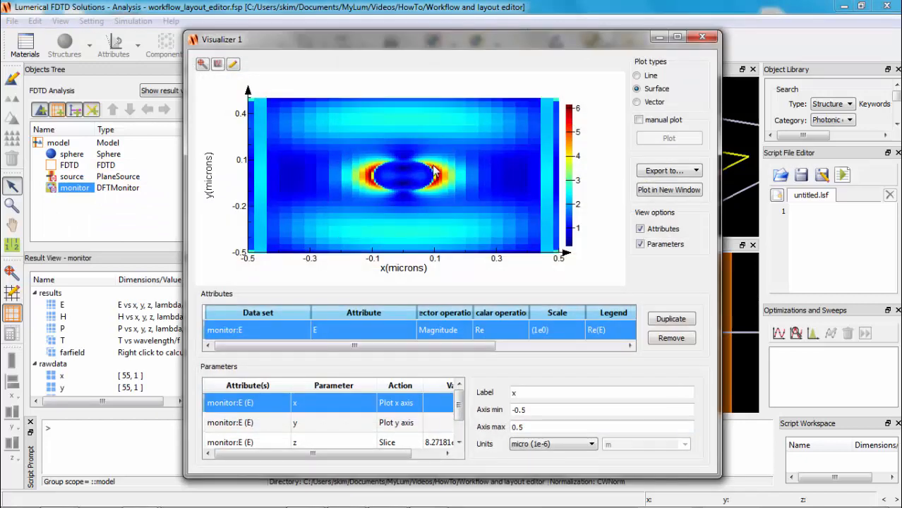
left_click(709, 37)
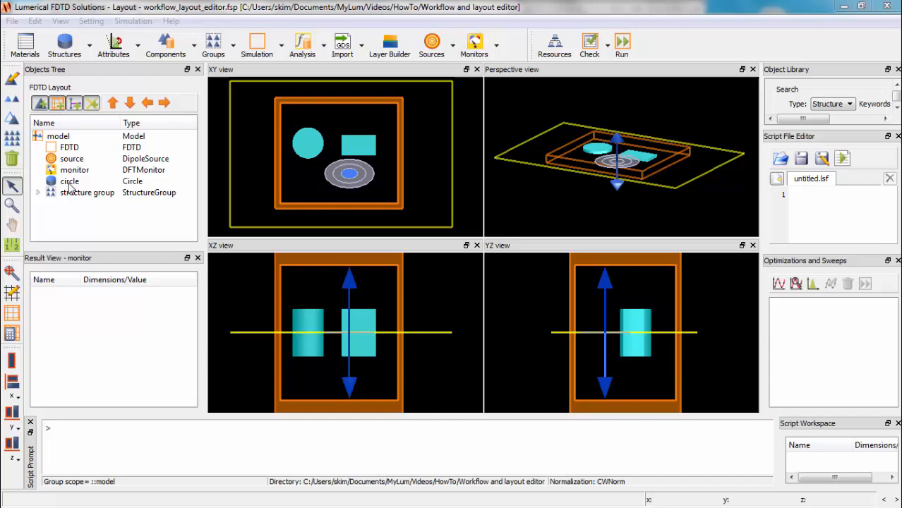
Review the circle's properties, then enlarge it in the XY view until it meets the rectangle.
double_click(70, 180)
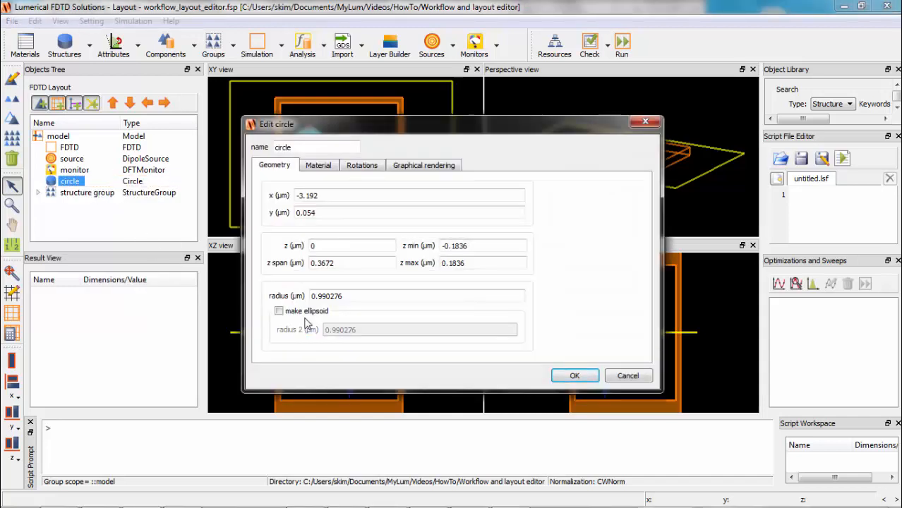
left_click(575, 376)
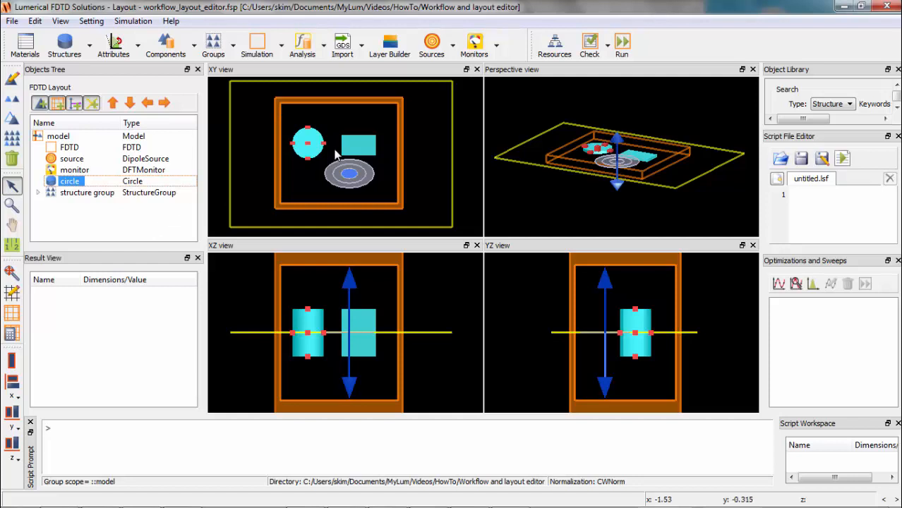
mouse_move(322, 144)
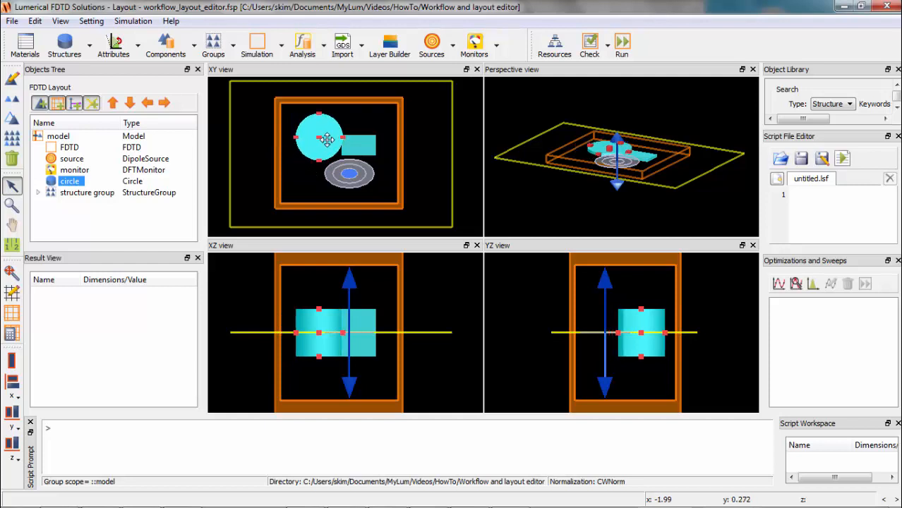
left_click(148, 229)
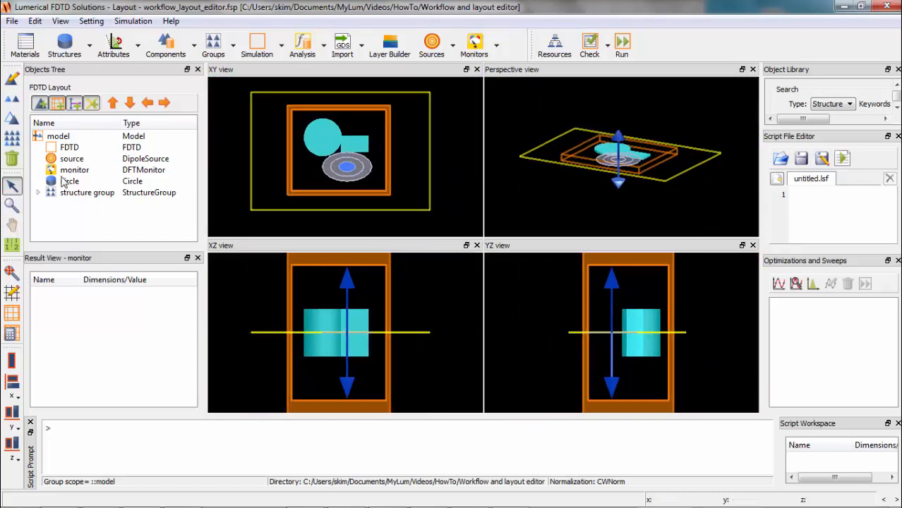
left_click(69, 181)
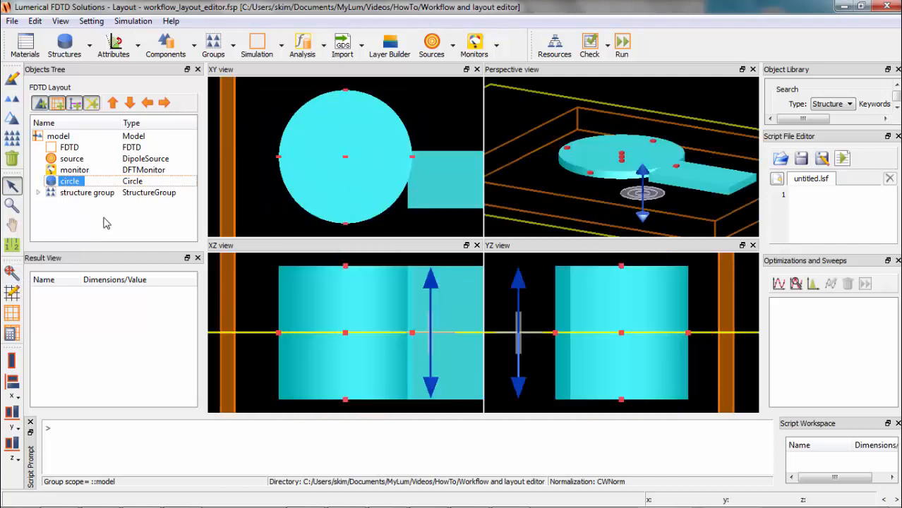
left_click(69, 147)
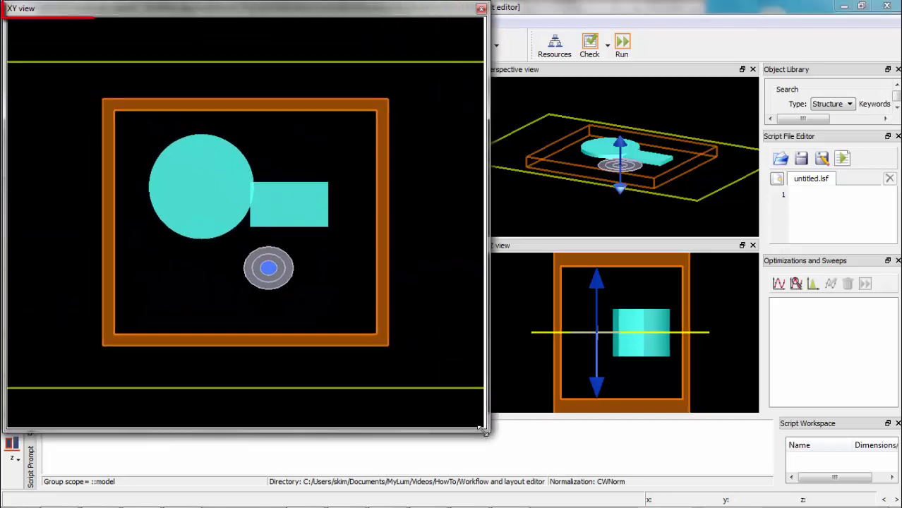
left_click(477, 69)
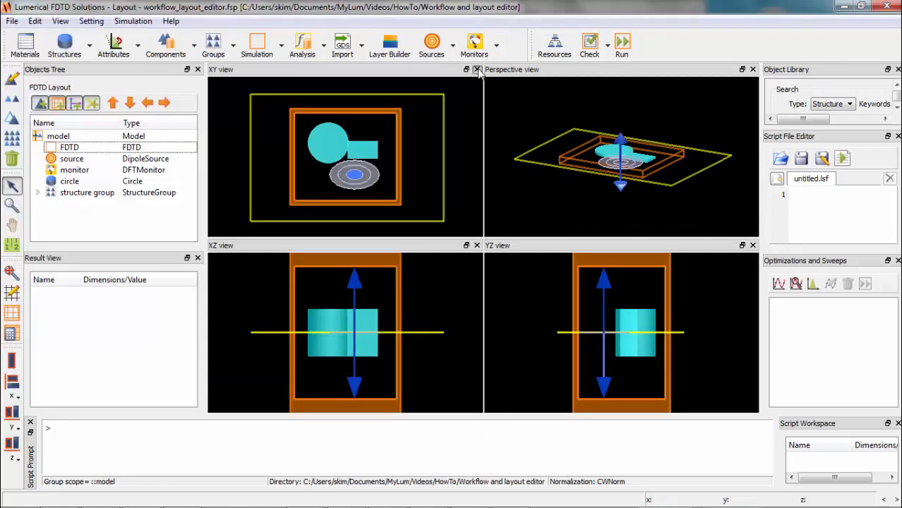
left_click(477, 69)
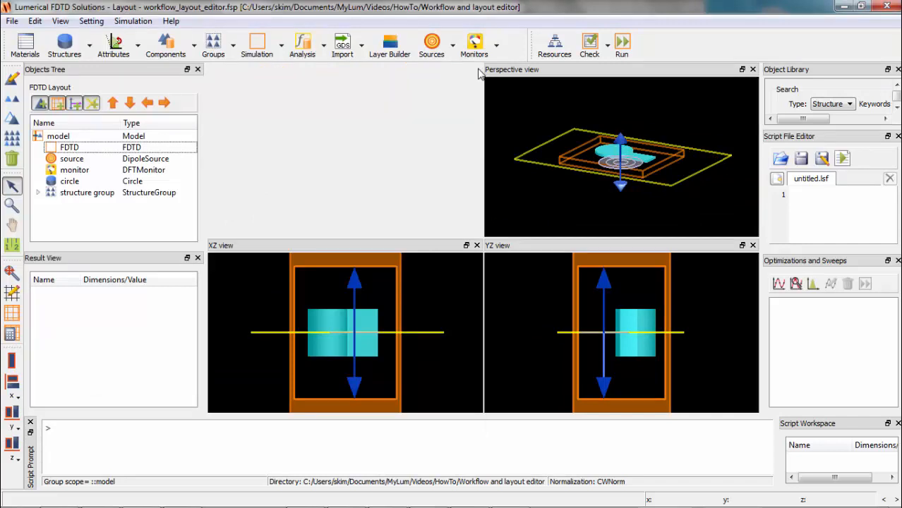
left_click(60, 21)
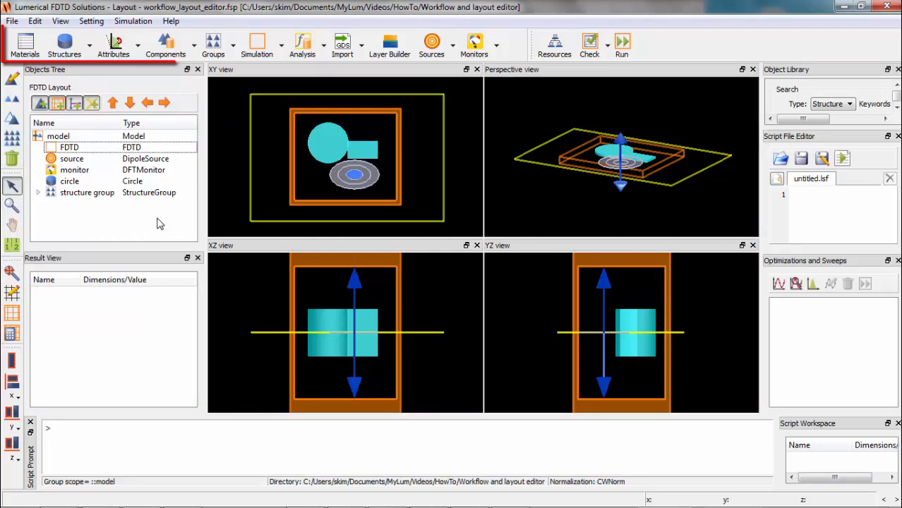
mouse_move(691, 48)
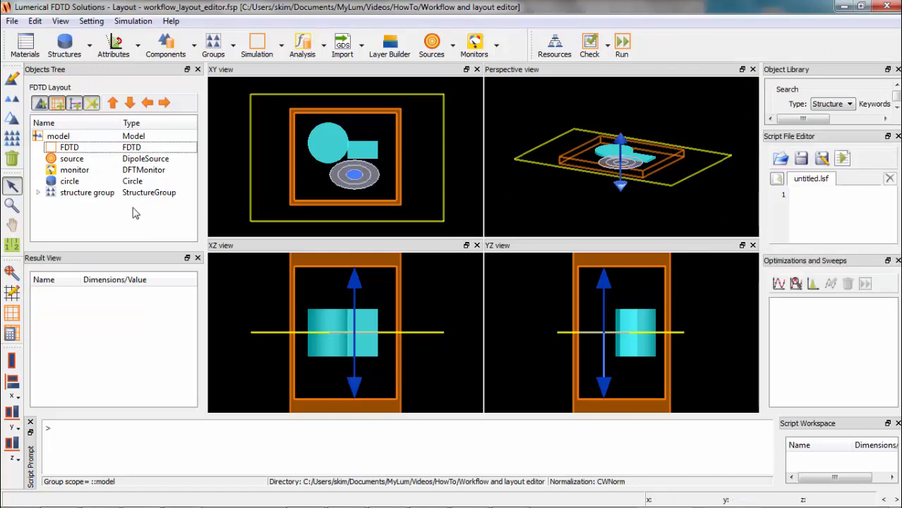
mouse_move(70, 201)
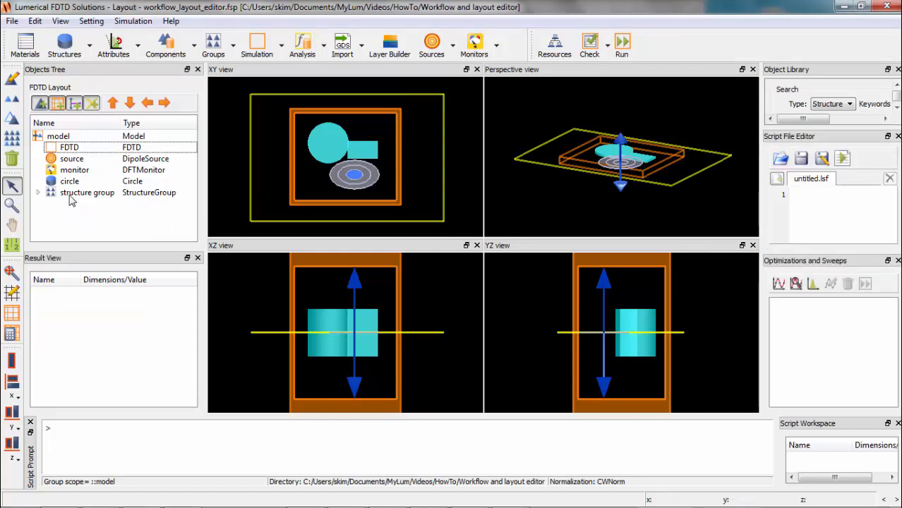
Delete the circle, undo to restore it, then move it into the structure group.
right_click(69, 181)
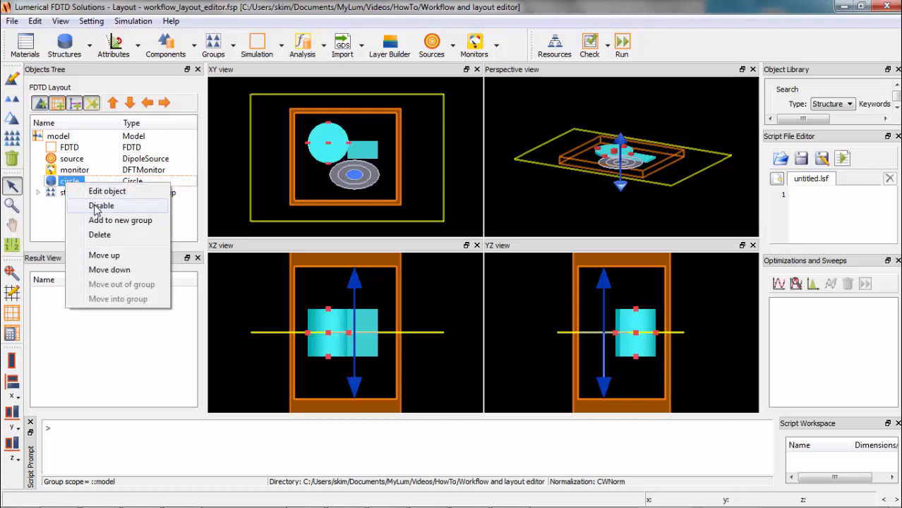
left_click(101, 206)
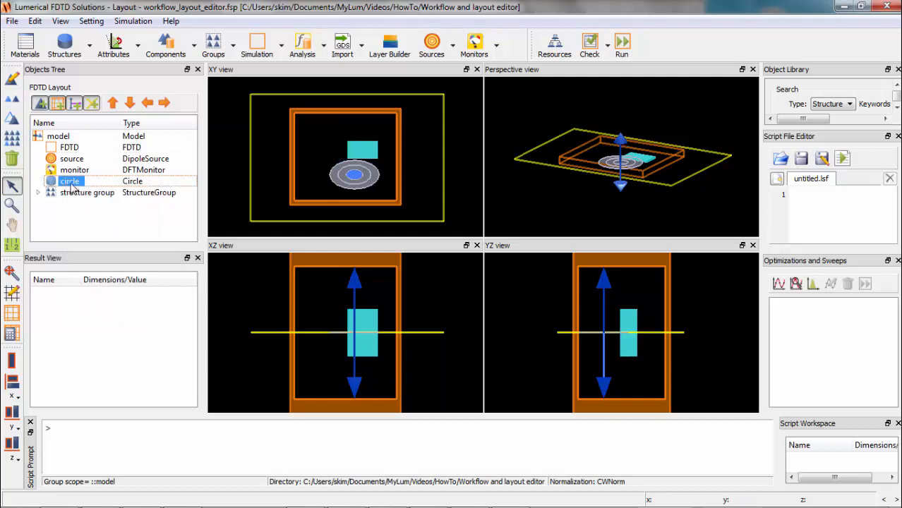
left_click(70, 181)
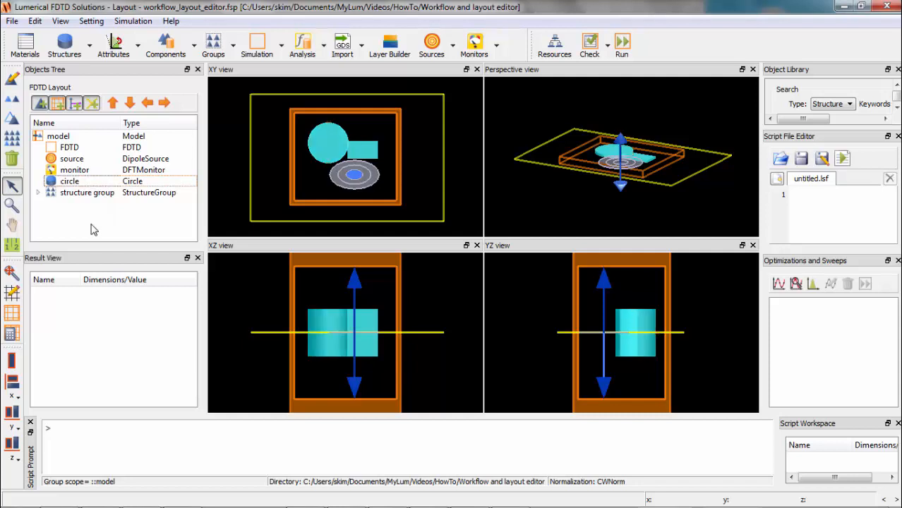
left_click(69, 180)
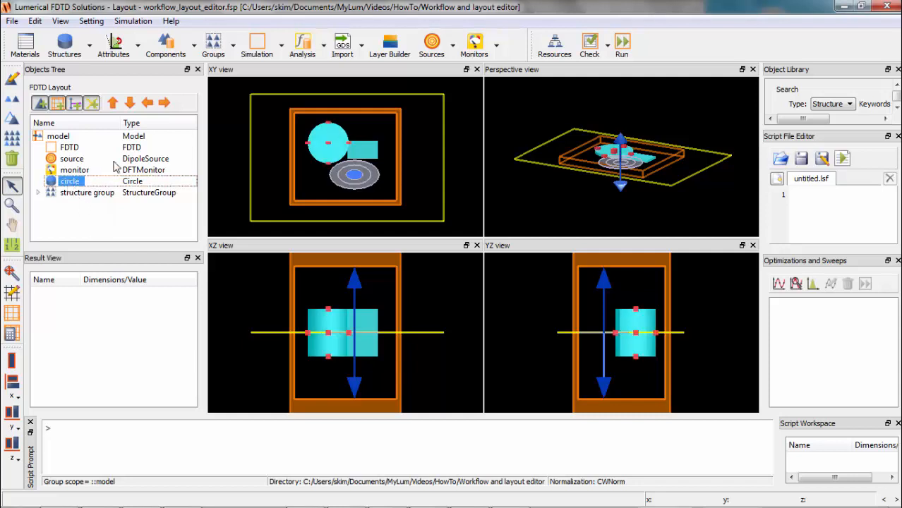
left_click(130, 103)
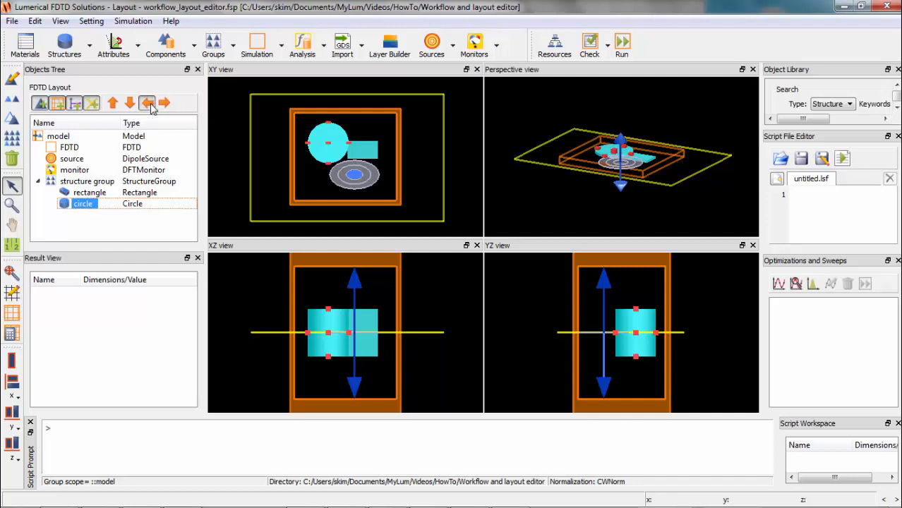
Move the circle out of the structure group and select it together with the group.
left_click(147, 103)
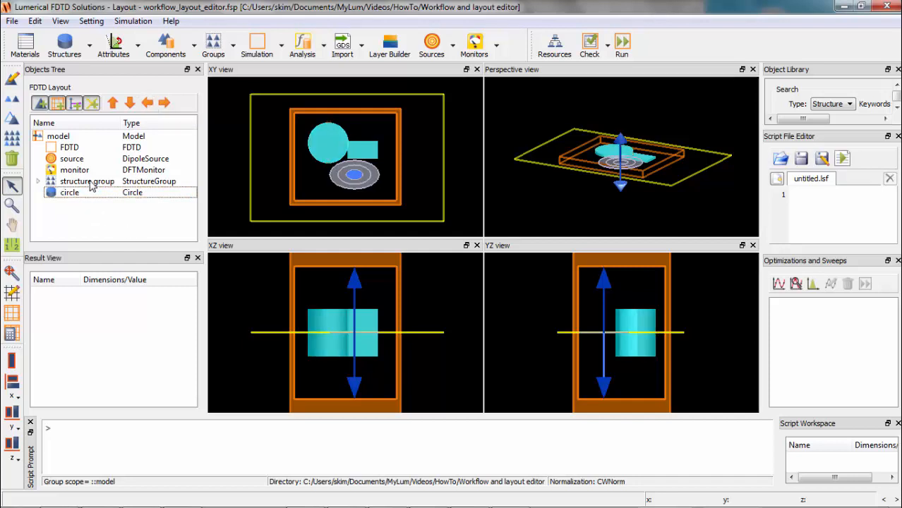
left_click(88, 181)
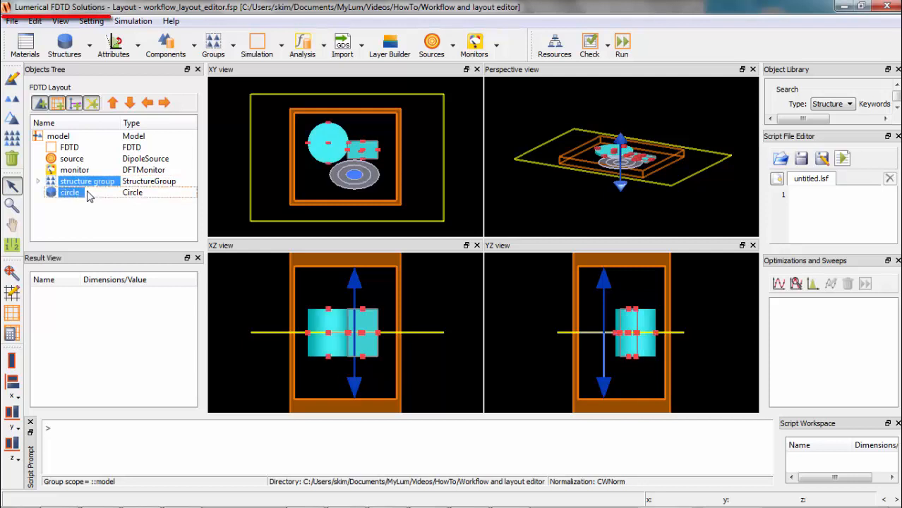